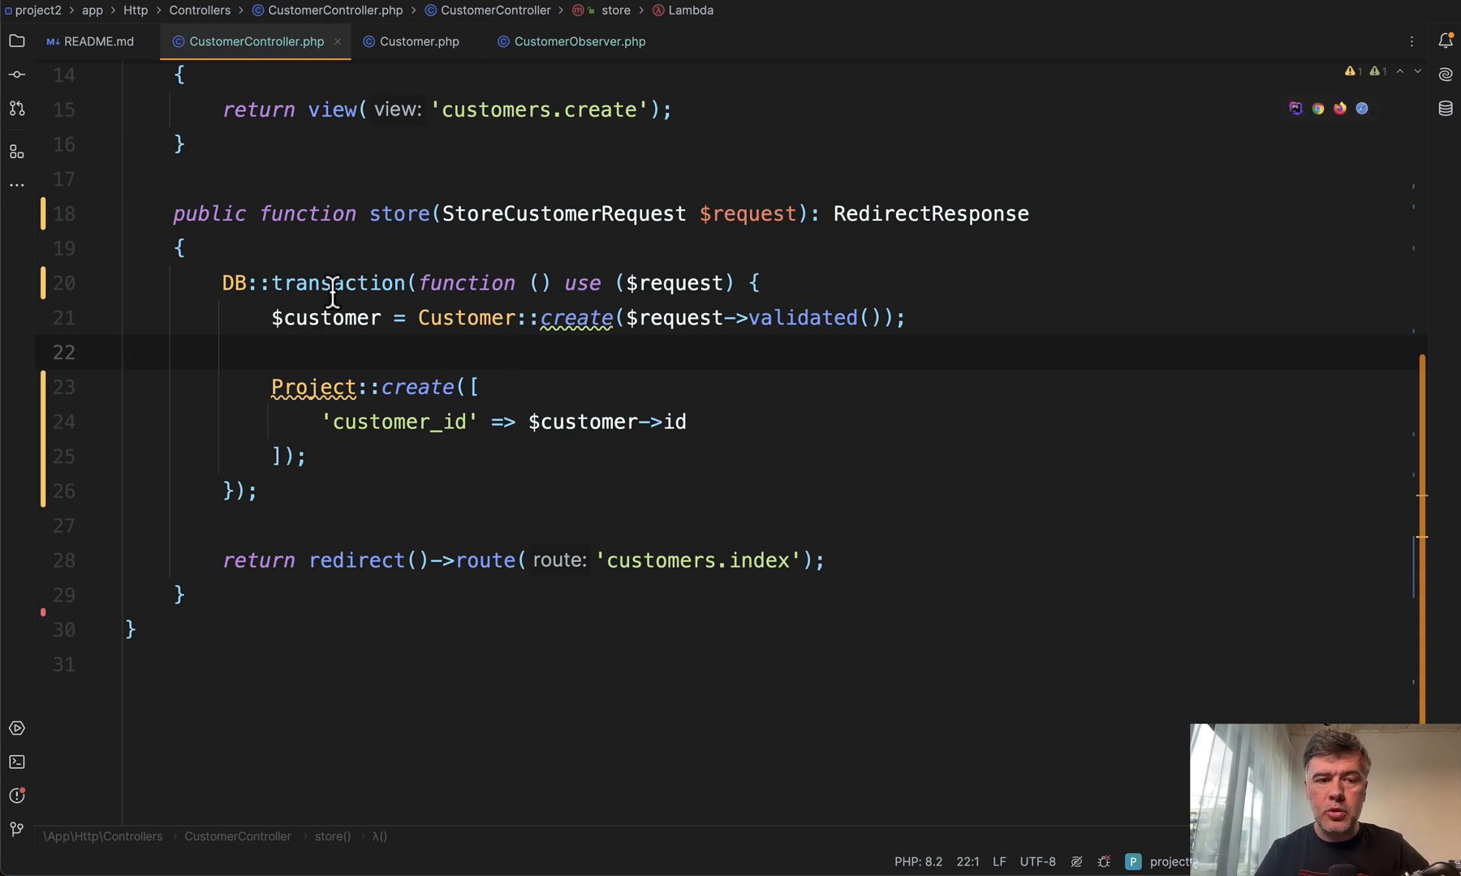
- Review the store method's transaction code and select the Customer class name
{"action": "left_click", "coordinate": [340, 318]}
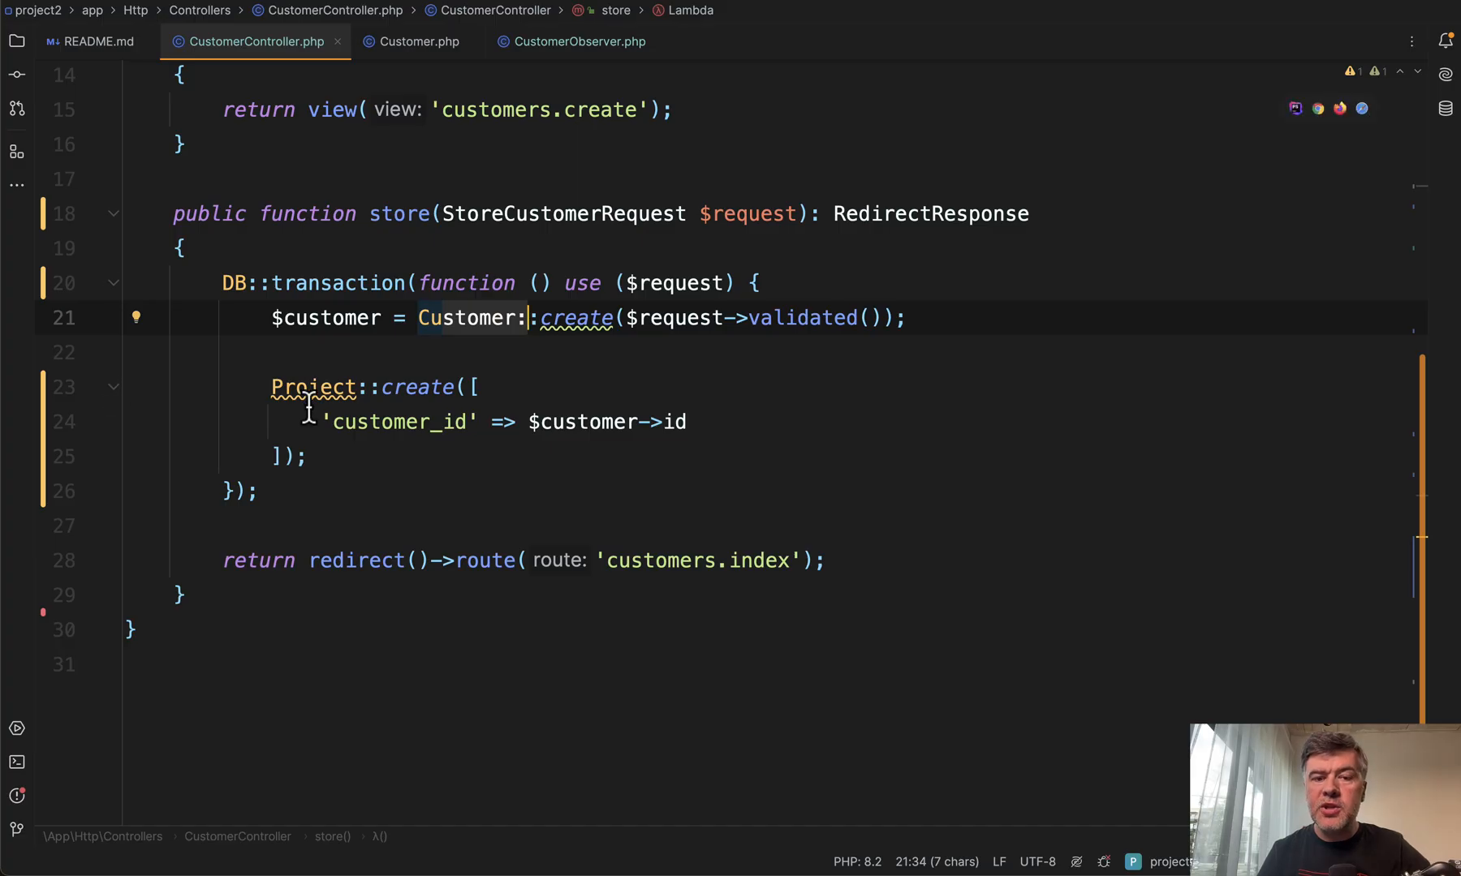
{"action": "double_click", "coordinate": [466, 317]}
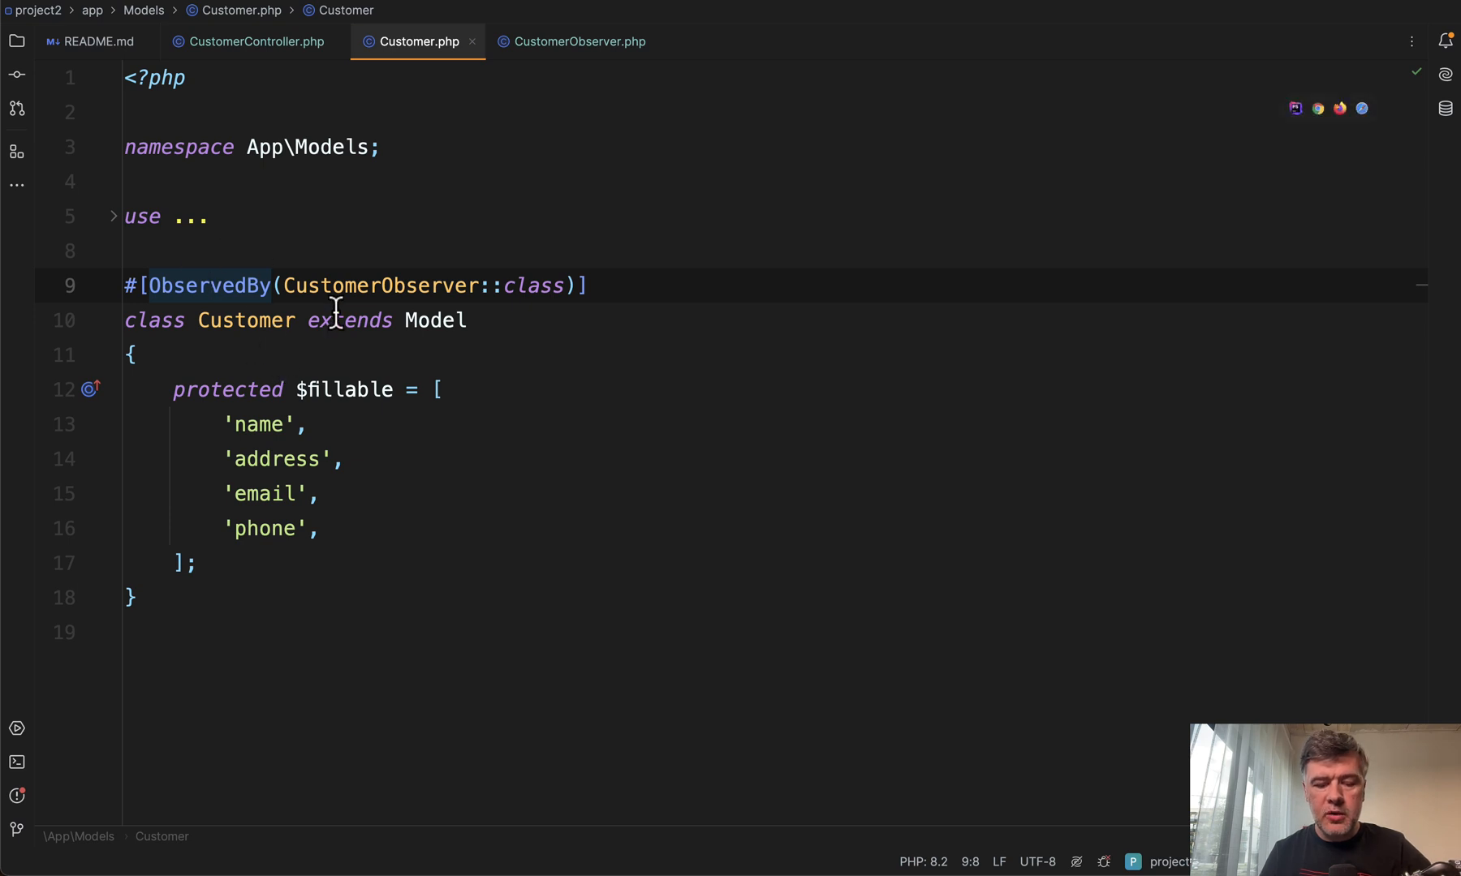
- Open the CustomerObserver class from the Customer model
{"action": "left_click", "coordinate": [578, 40]}
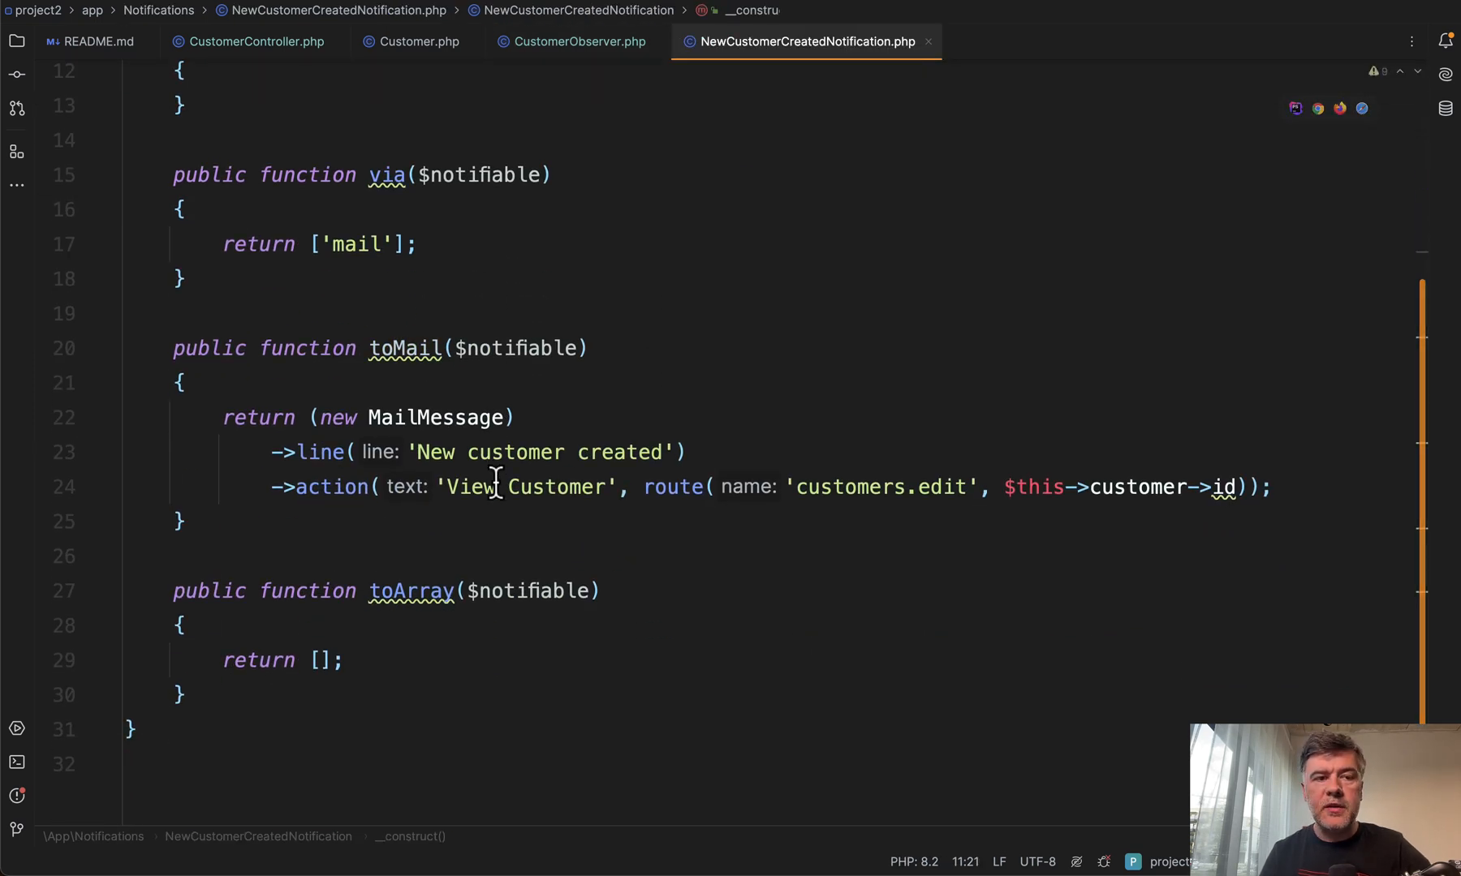
- Check MAIL_MAILER=log in .env, then return to CustomerController's store method
{"action": "left_click", "coordinate": [980, 41]}
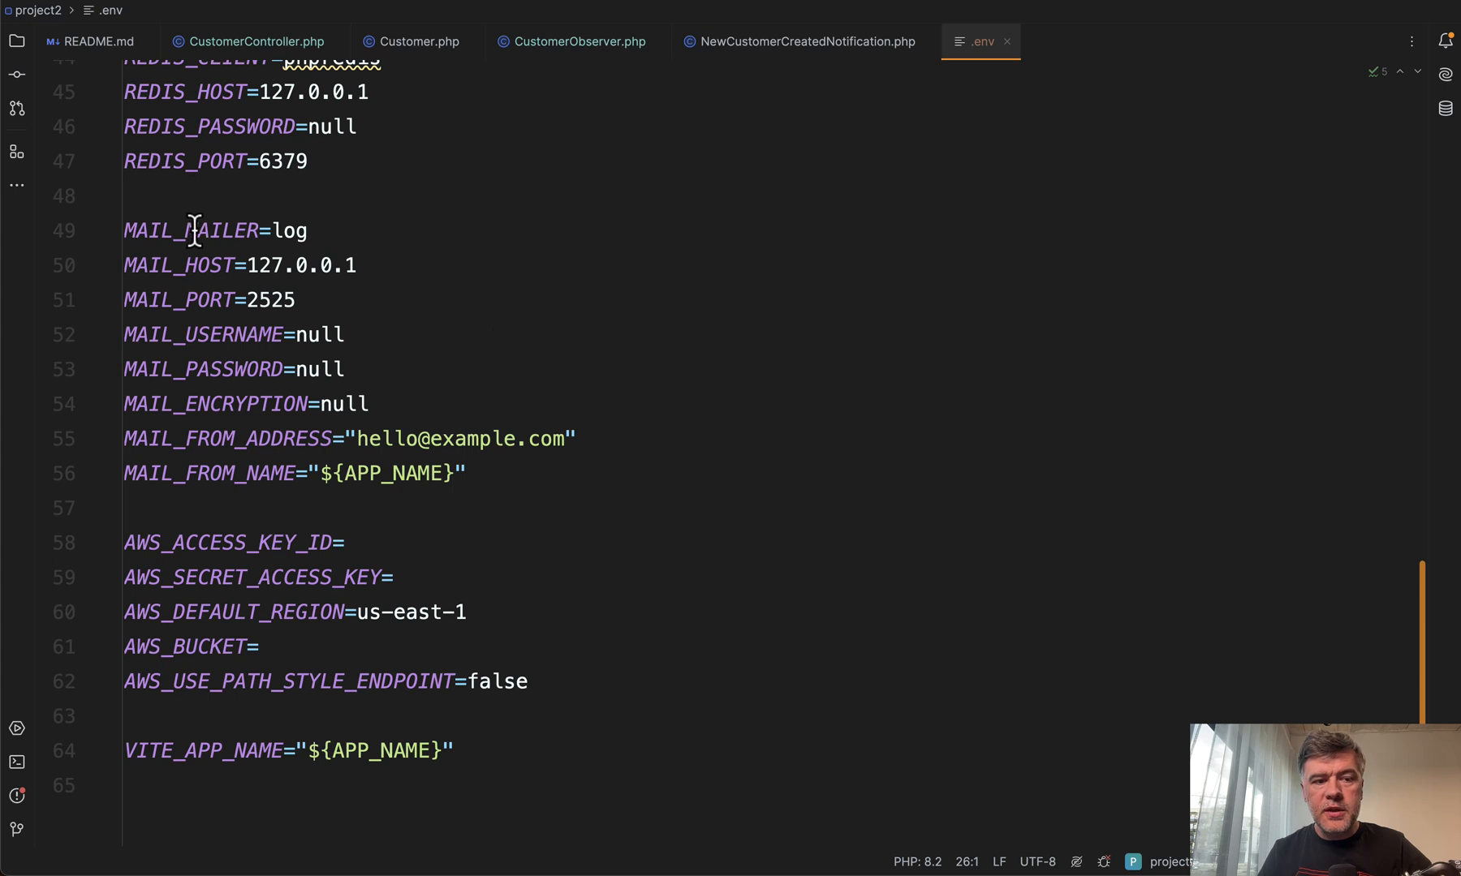
{"action": "left_click", "coordinate": [517, 298]}
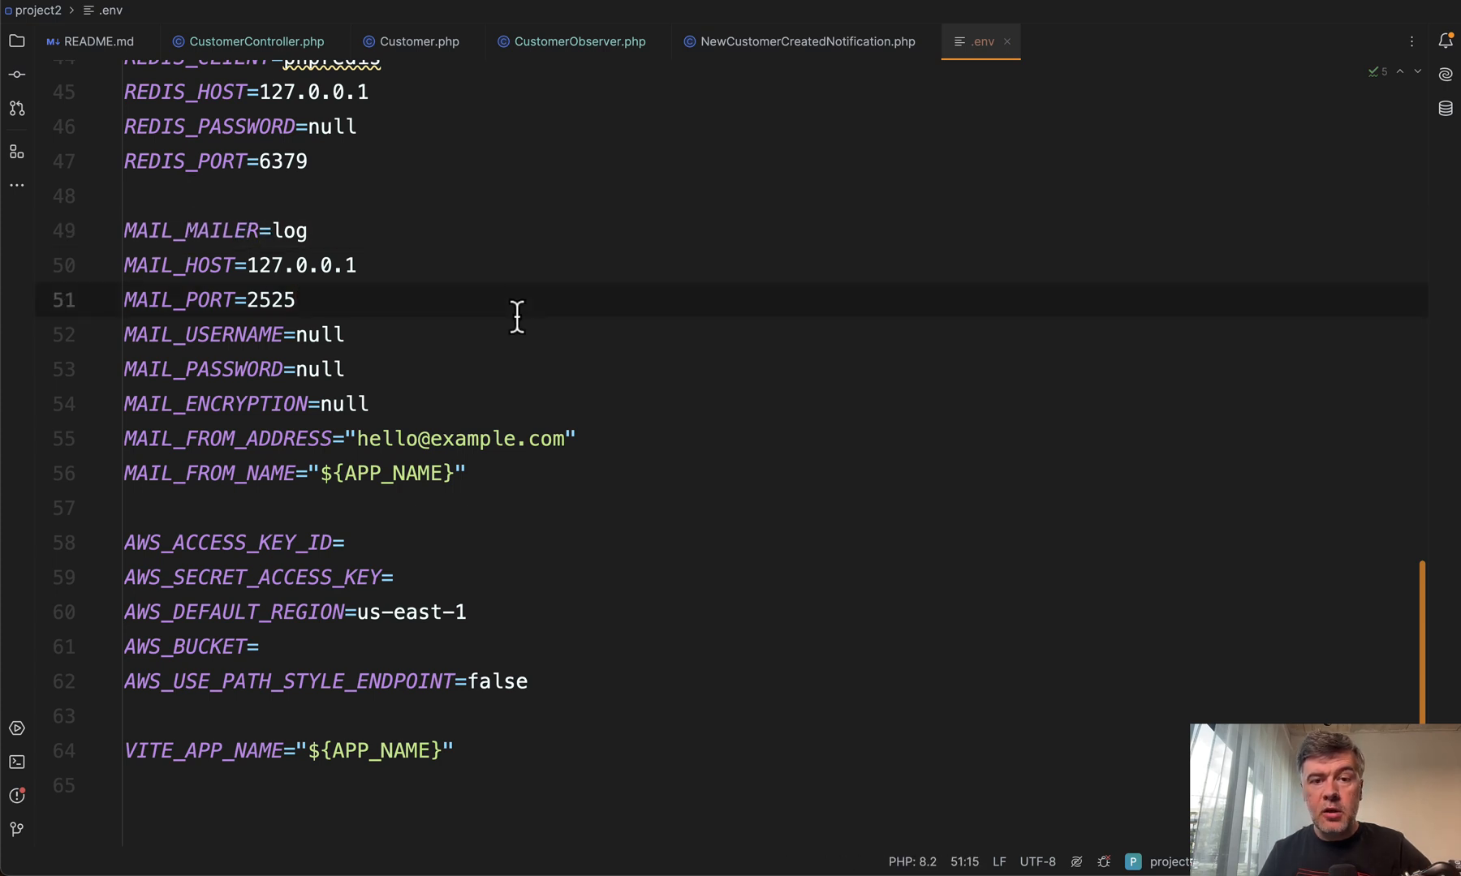
{"action": "left_click", "coordinate": [249, 40]}
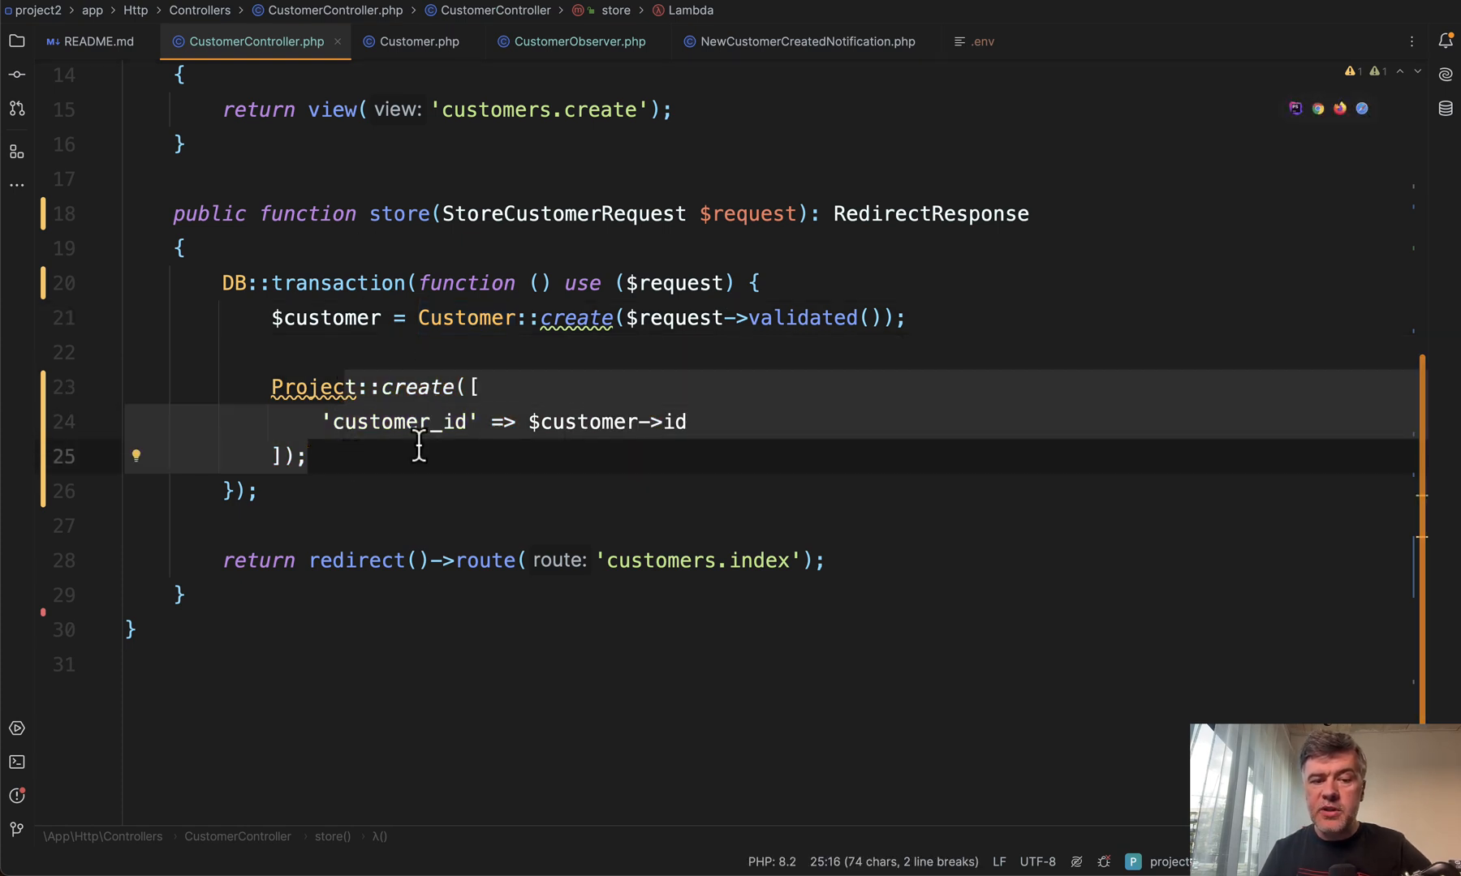
- Inspect the undefined Project class warning, then switch to the browser's Create Customer form
{"action": "left_click", "coordinate": [373, 352]}
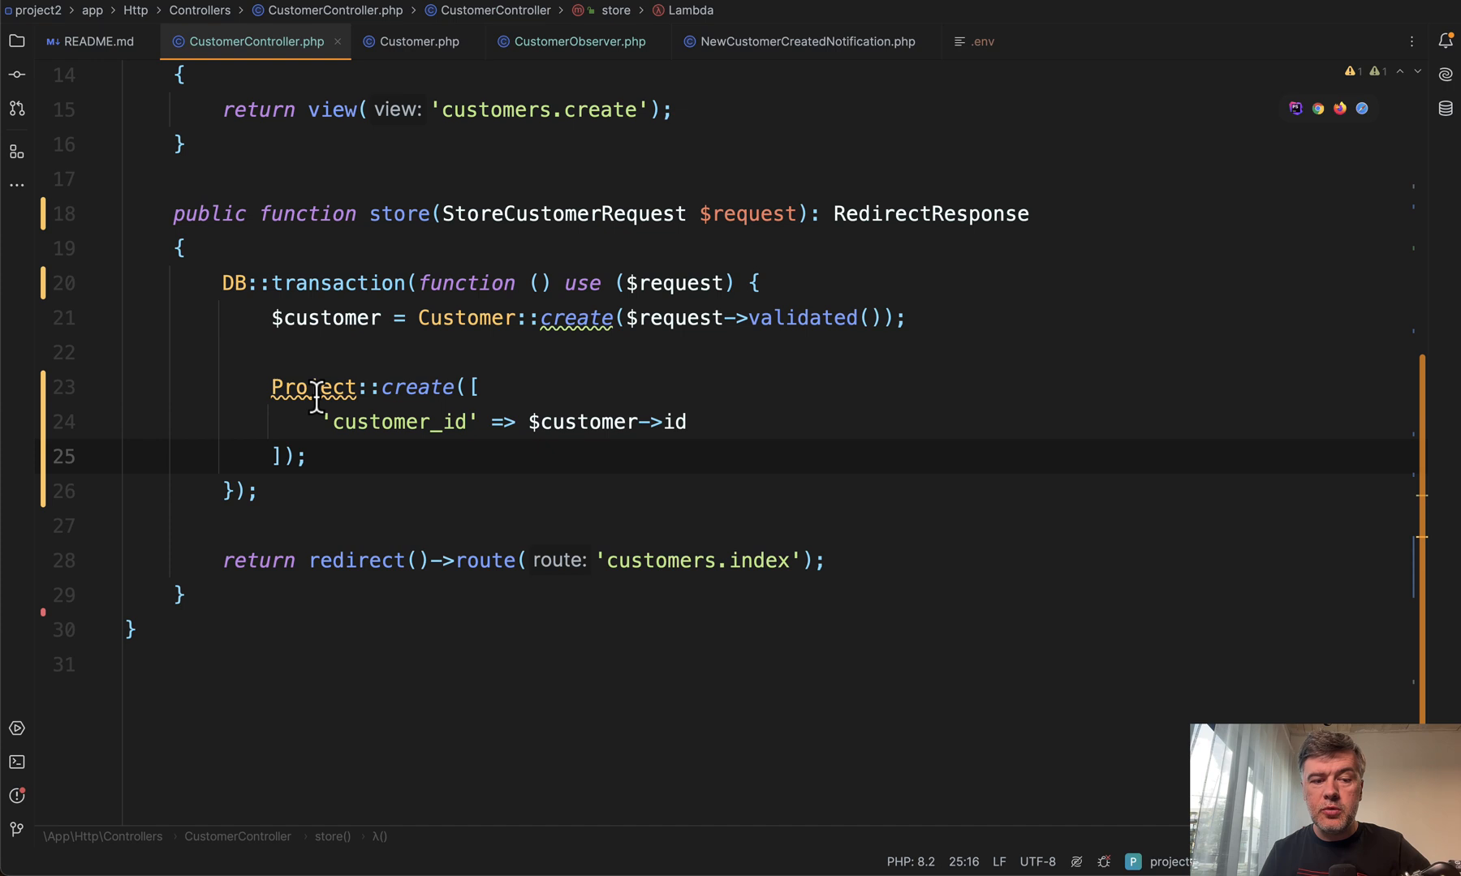
{"action": "mouse_move", "coordinate": [312, 386]}
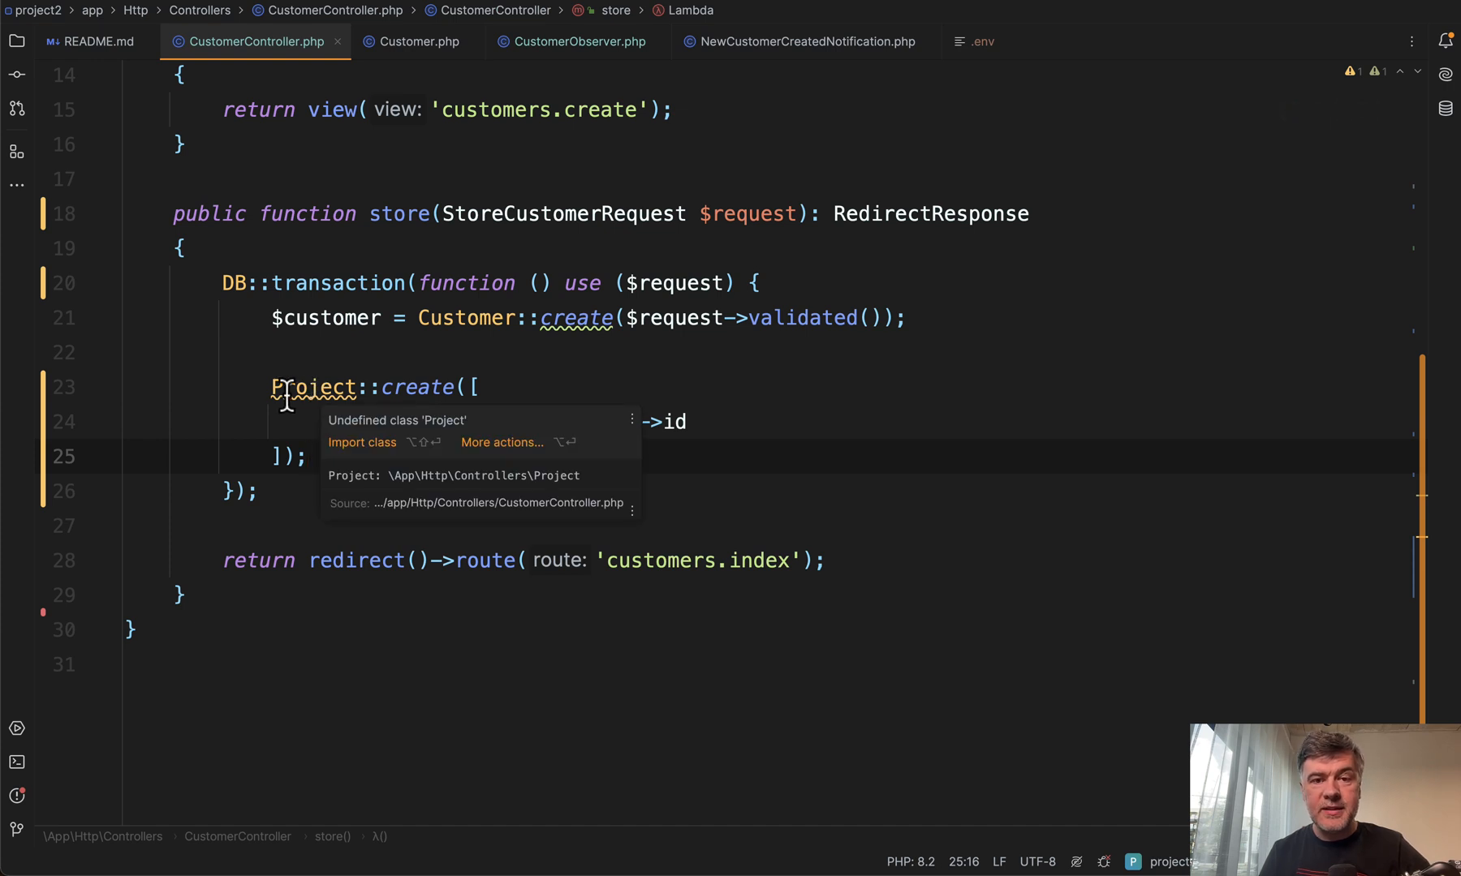
{"action": "mouse_move", "coordinate": [150, 402]}
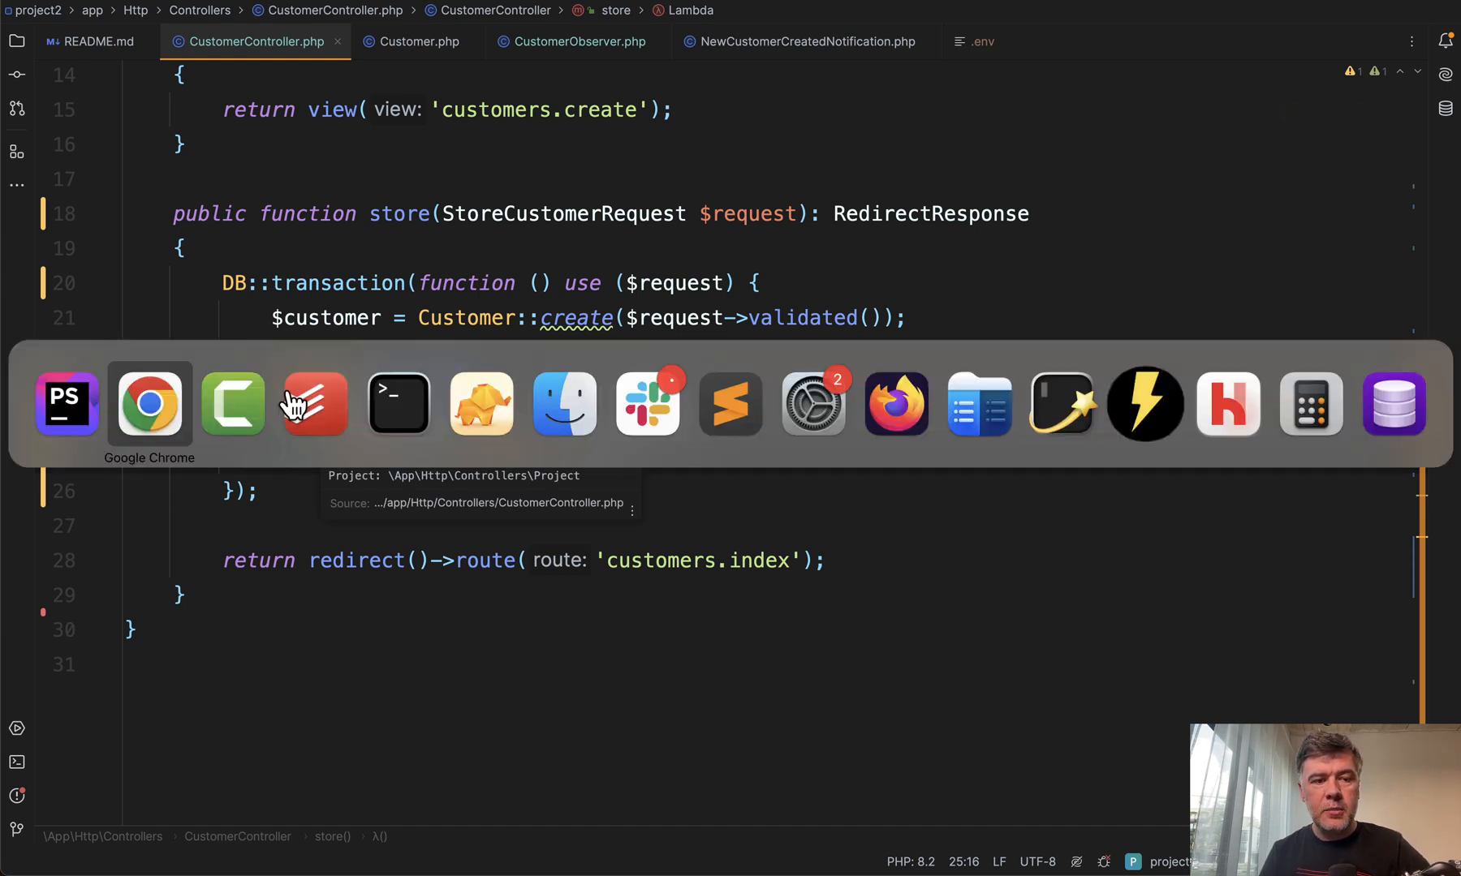
{"action": "left_click", "coordinate": [149, 404]}
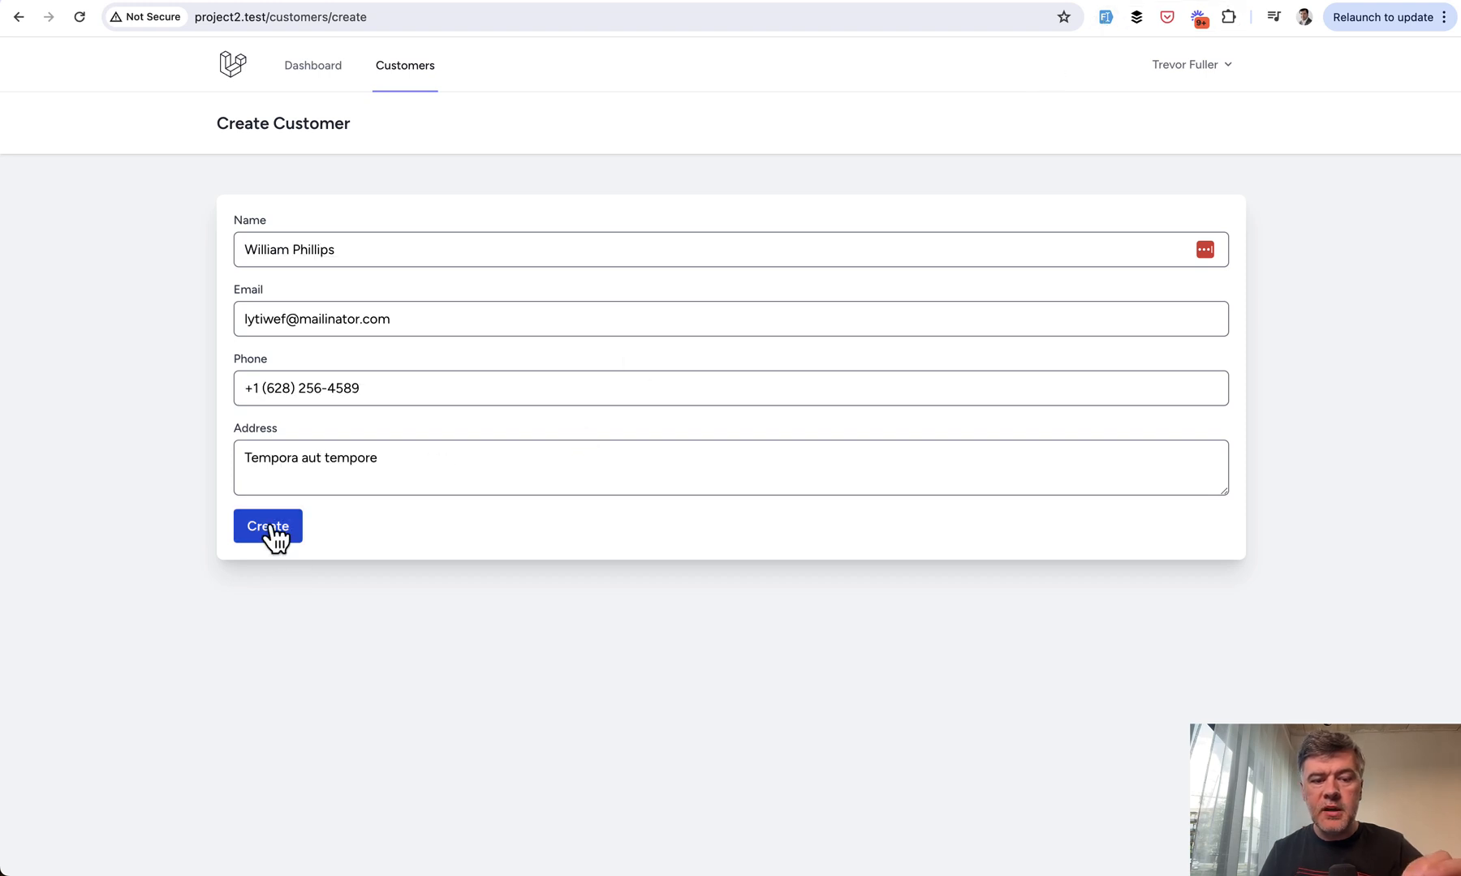
- Submit the Create Customer form, triggering the Project class not found error
{"action": "left_click", "coordinate": [267, 526]}
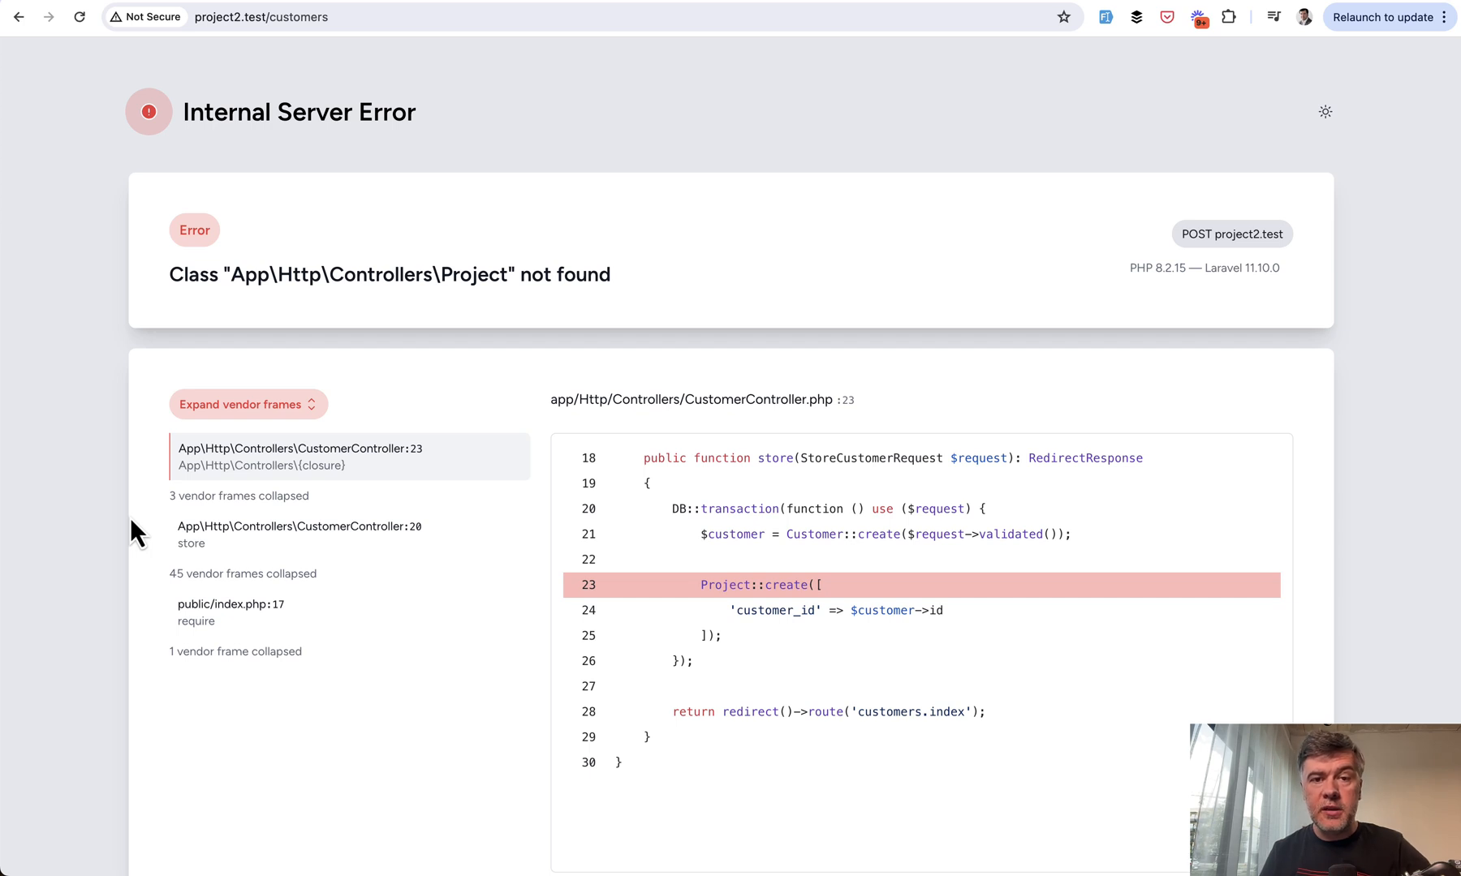
{"action": "mouse_move", "coordinate": [294, 463]}
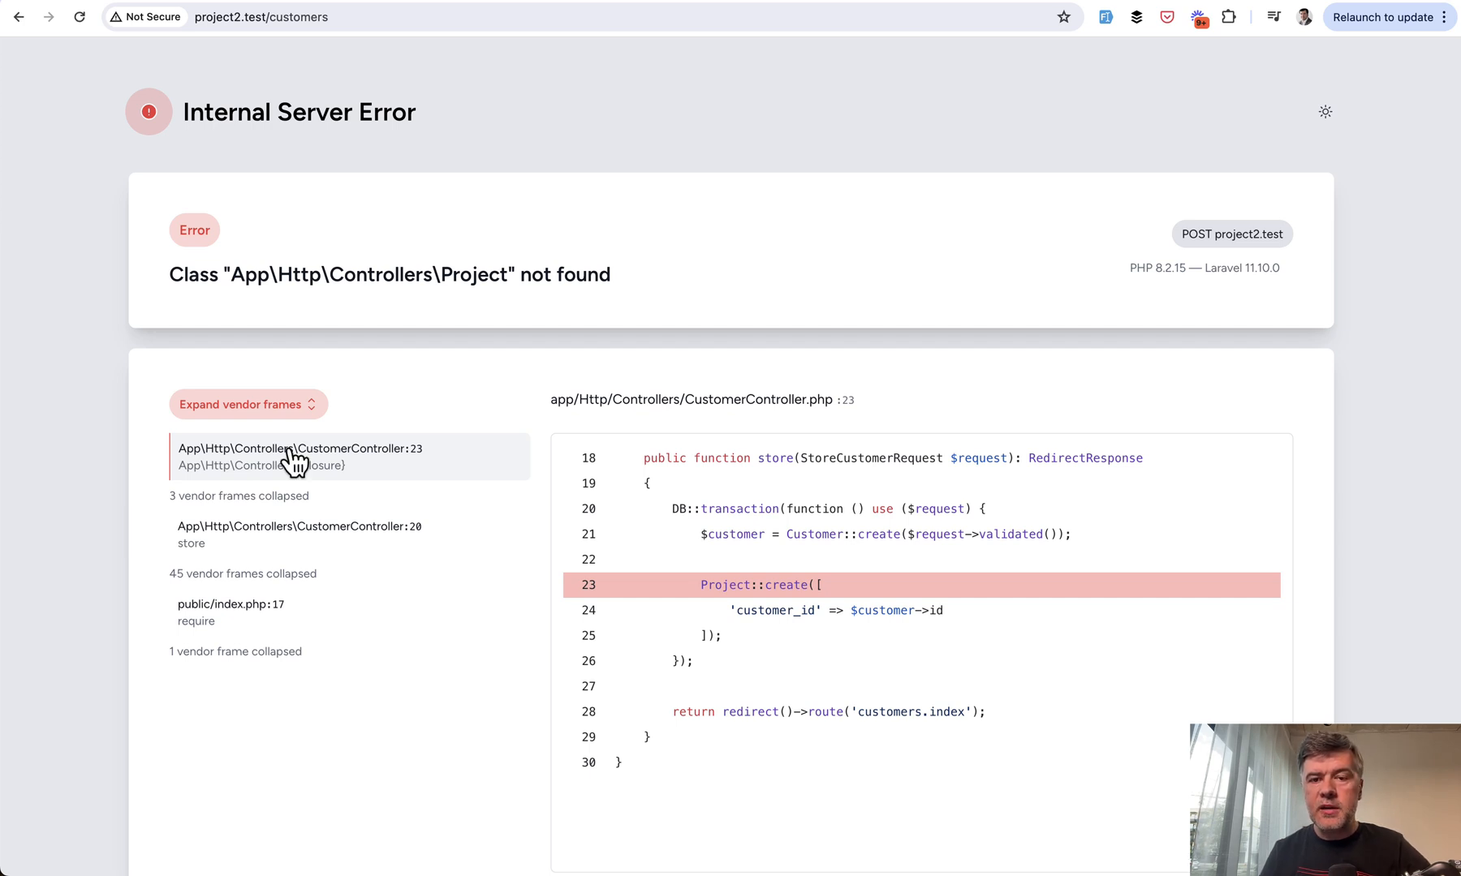
{"action": "mouse_move", "coordinate": [1284, 5]}
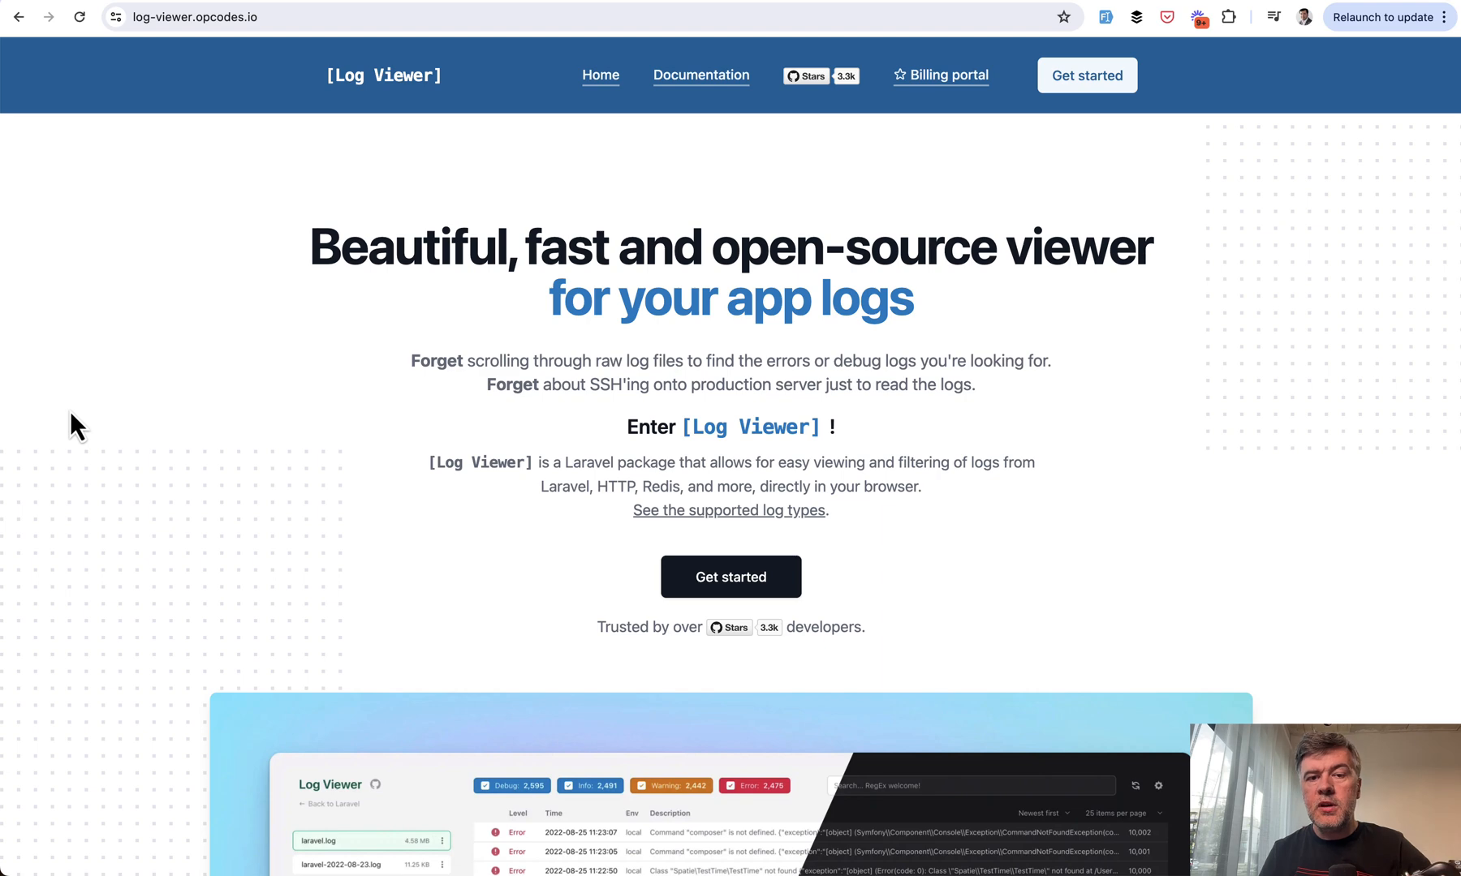
- Scroll through the Log Viewer package site
{"action": "scroll", "scroll_direction": "down", "scroll_amount": 3}
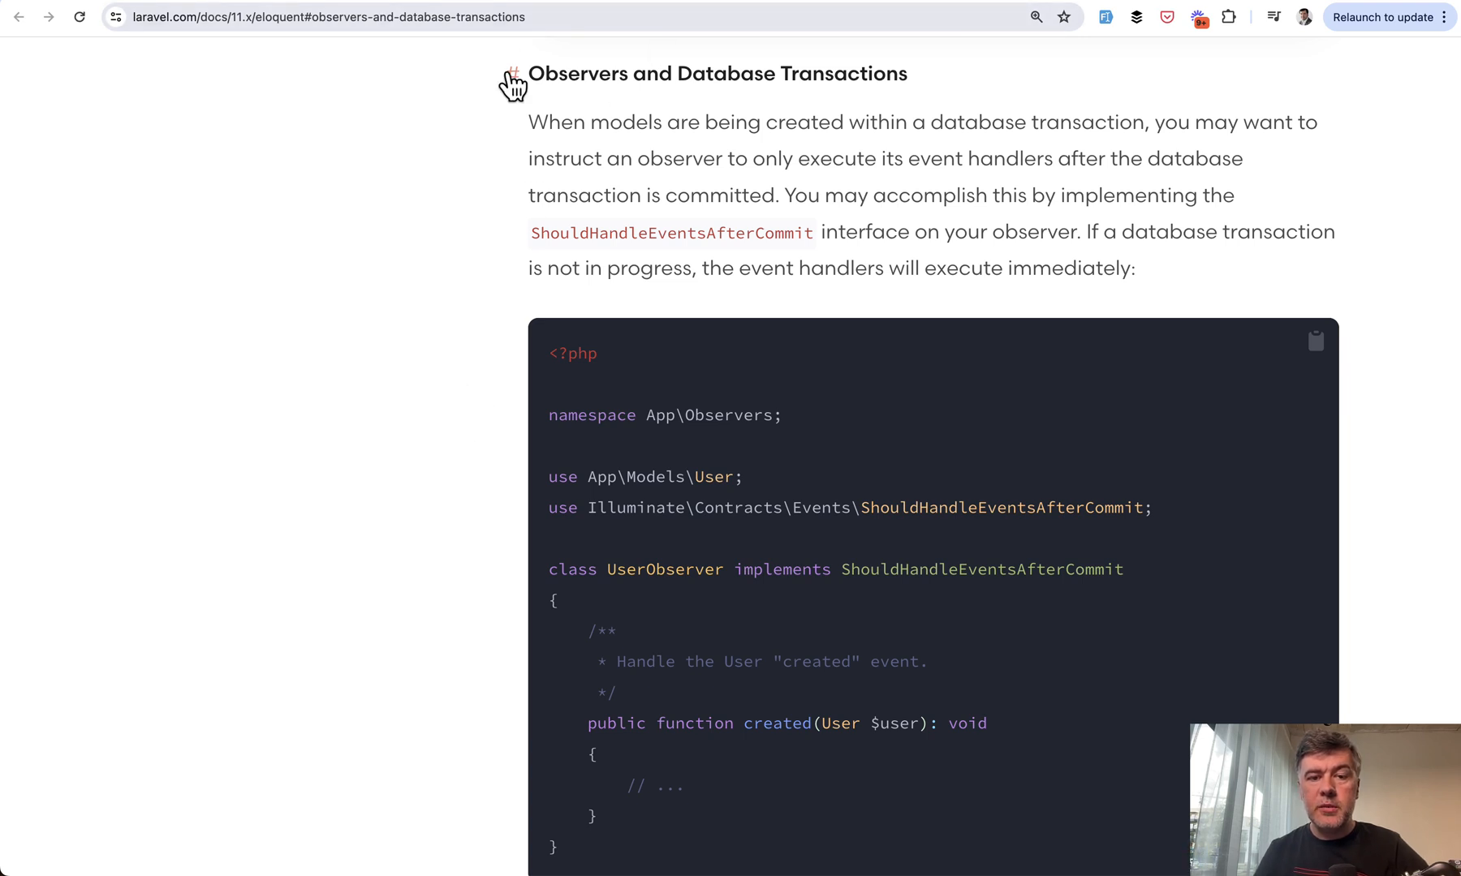
- Scroll through the ShouldHandleEventsAfterCommit section of the Laravel docs
{"action": "scroll", "scroll_direction": "down", "scroll_amount": 3}
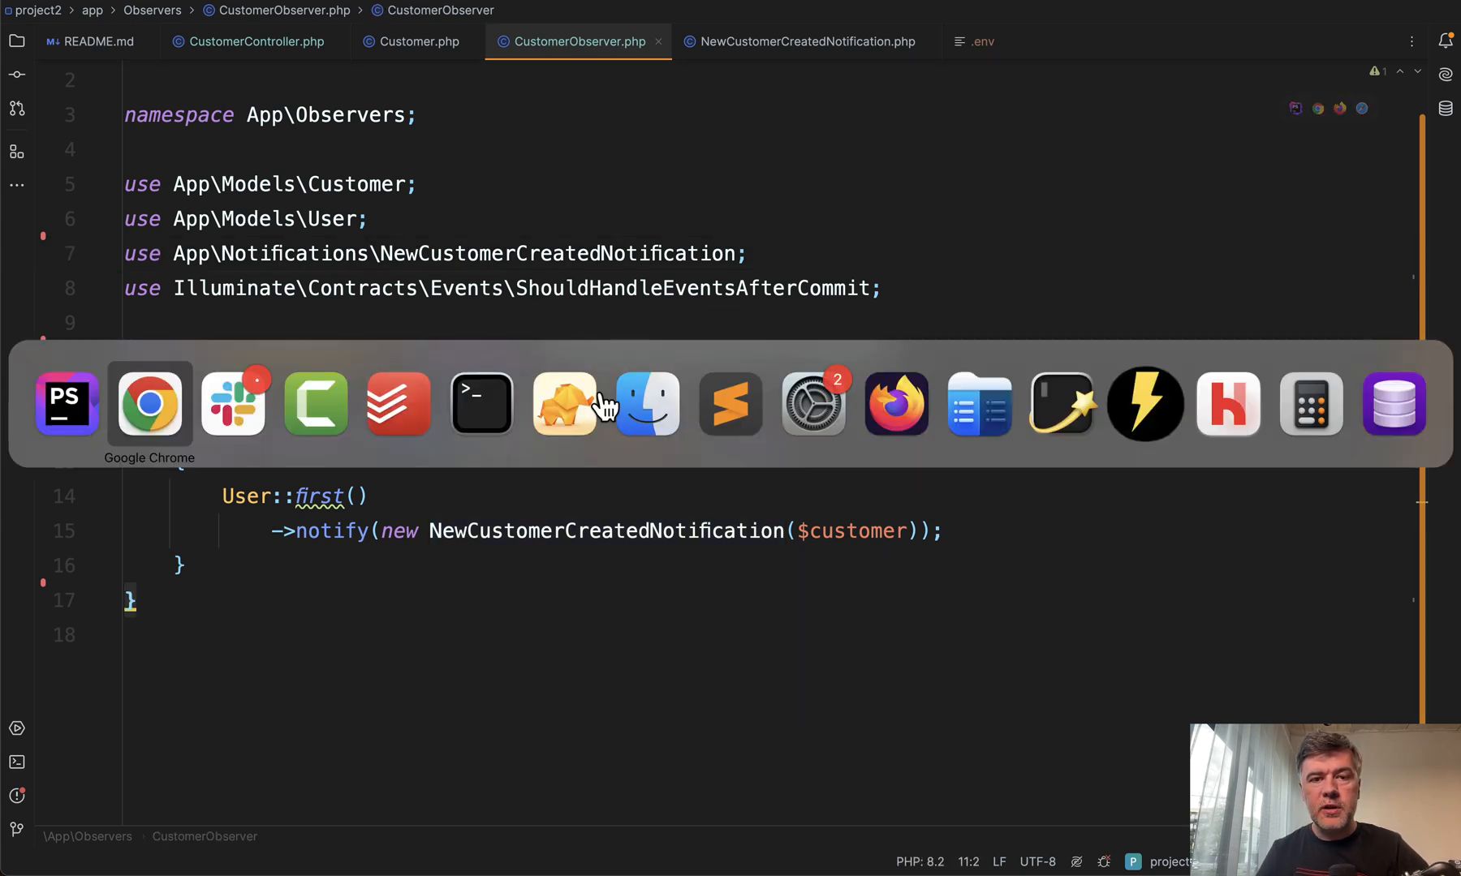
- Resubmit the Create Customer form in Chrome and open the Log Viewer
{"action": "left_click", "coordinate": [149, 403]}
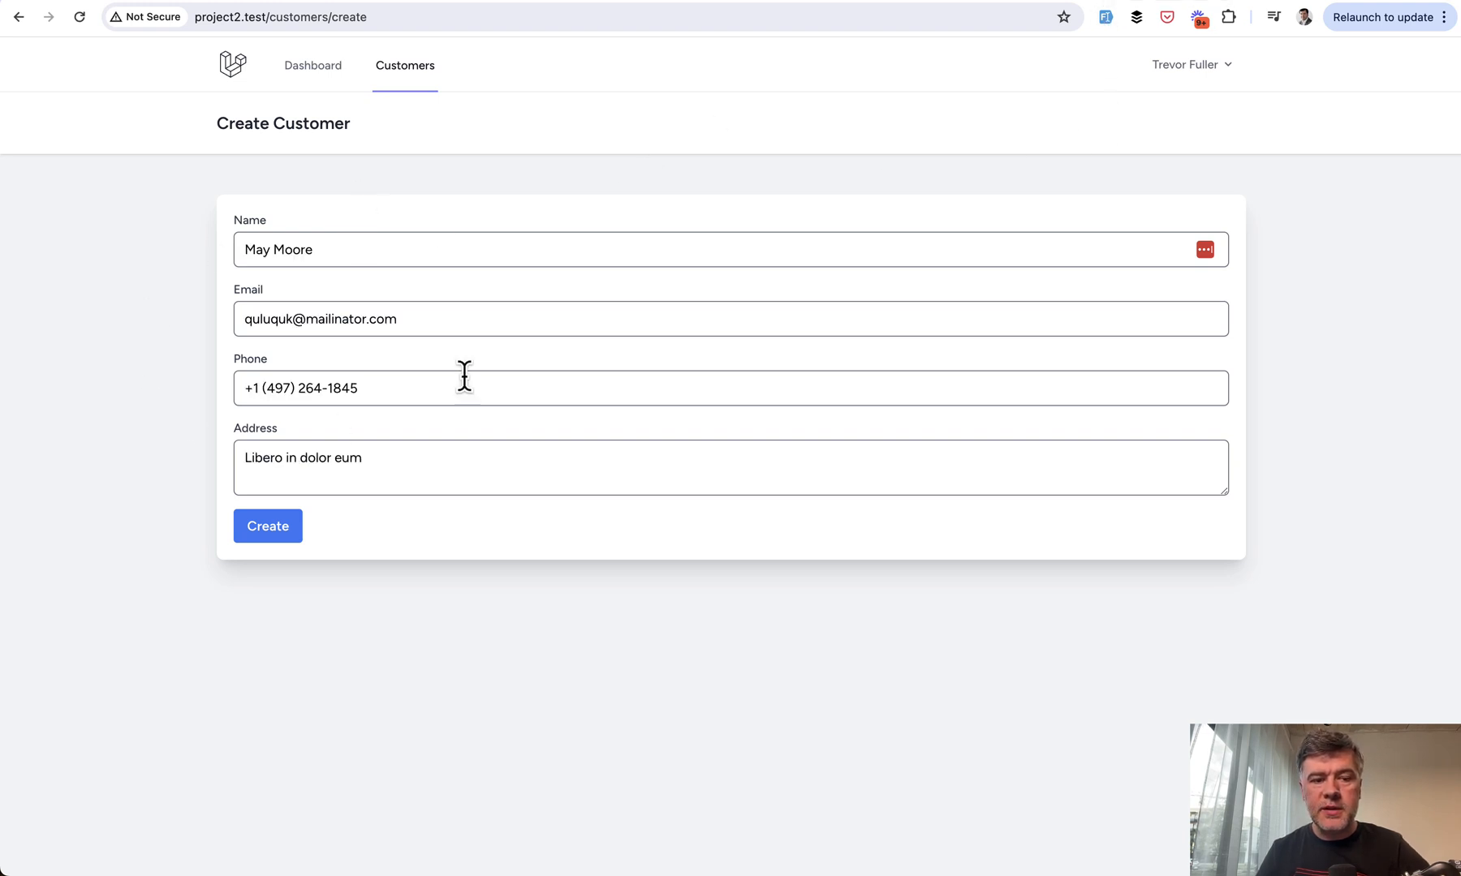
{"action": "left_click", "coordinate": [267, 526]}
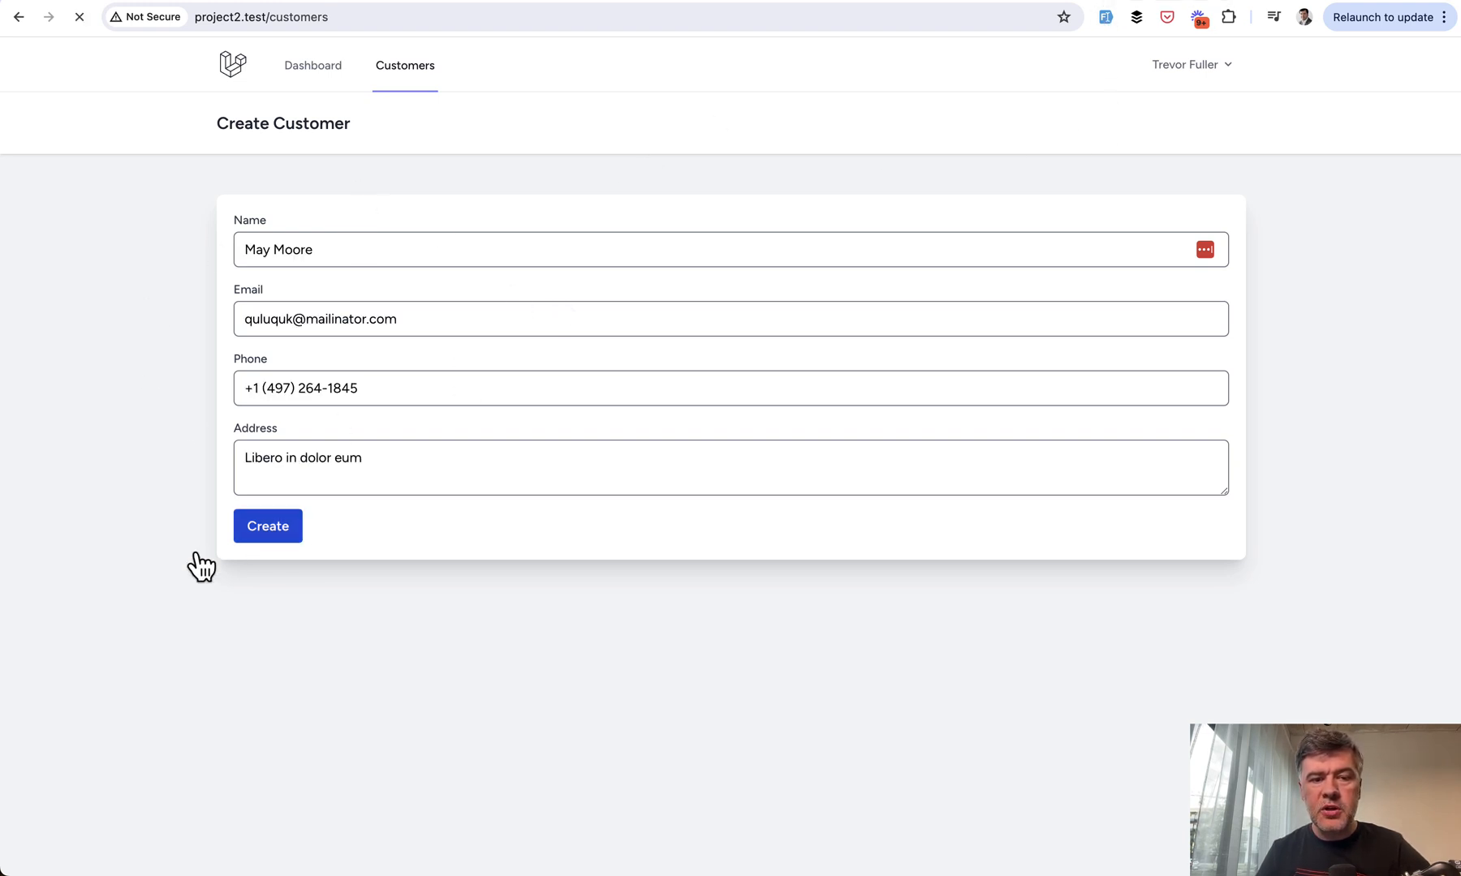
{"action": "left_click", "coordinate": [267, 525]}
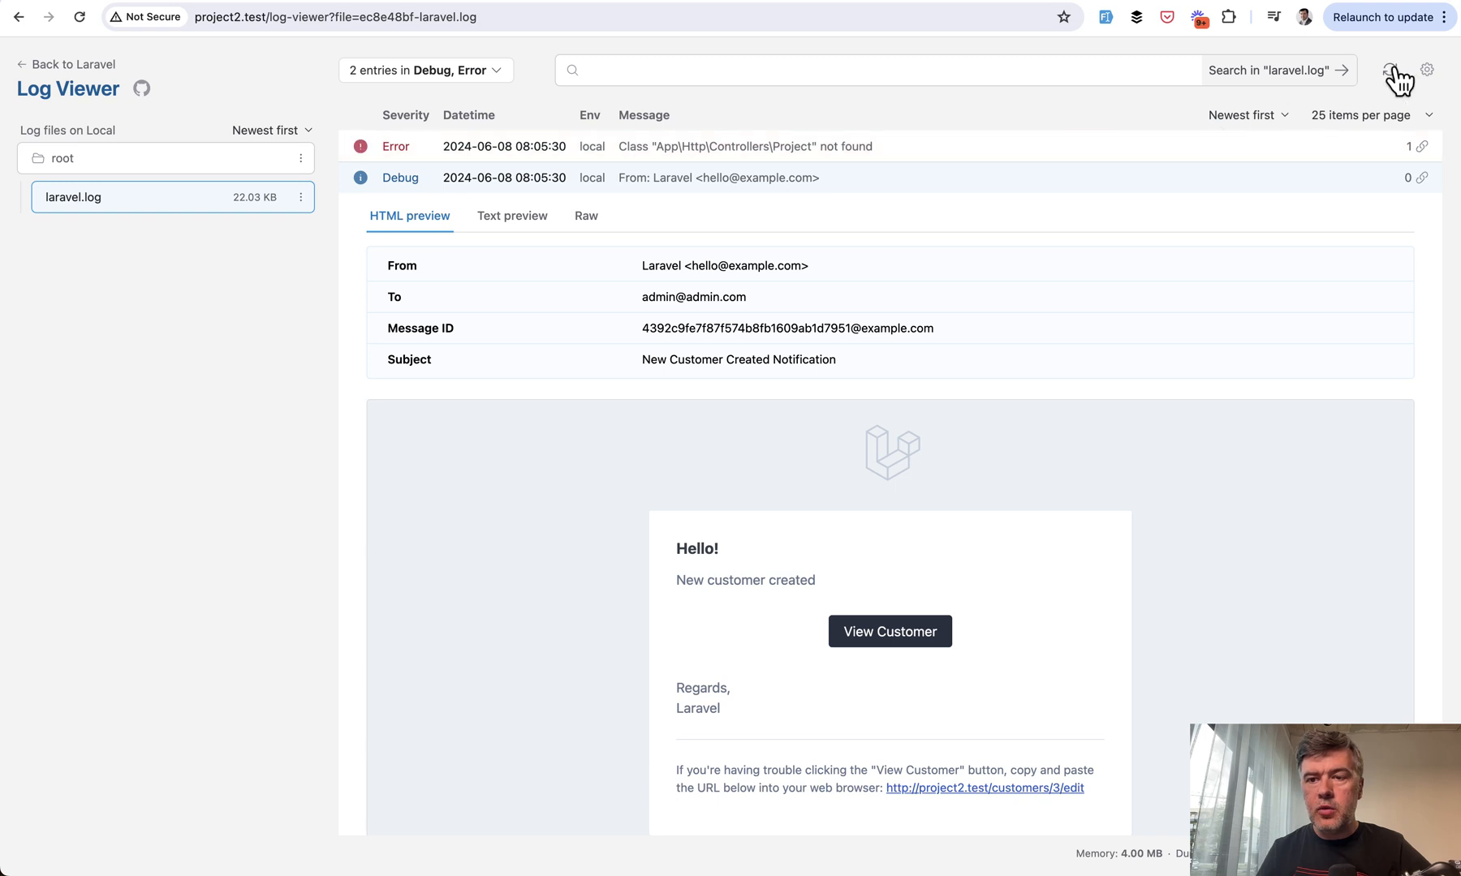
- Refresh Log Viewer to show a newer Project-not-found error and no new email
{"action": "left_click", "coordinate": [1388, 70]}
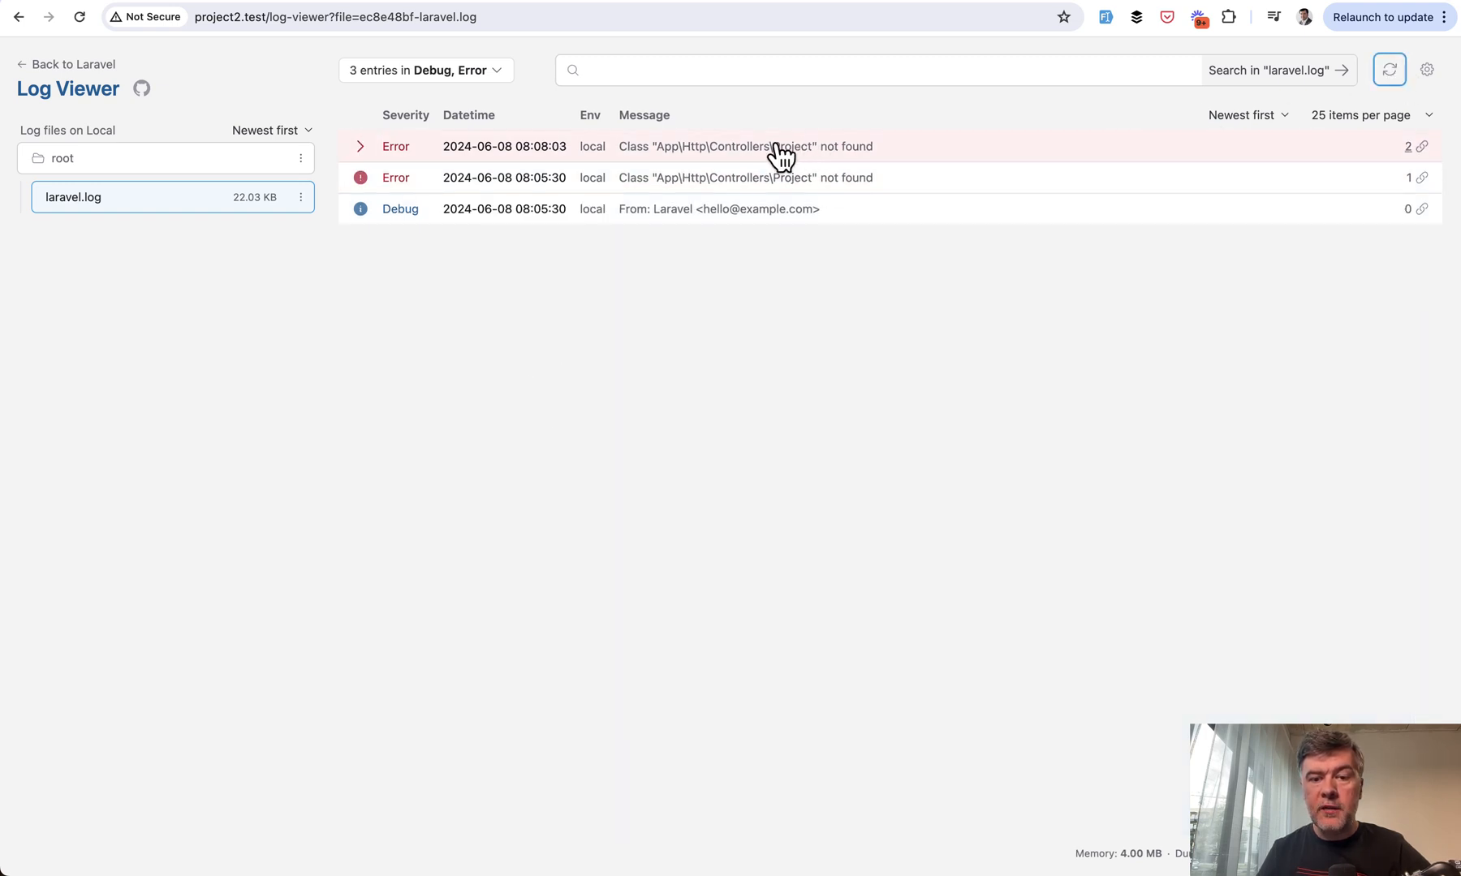
{"action": "mouse_move", "coordinate": [803, 152]}
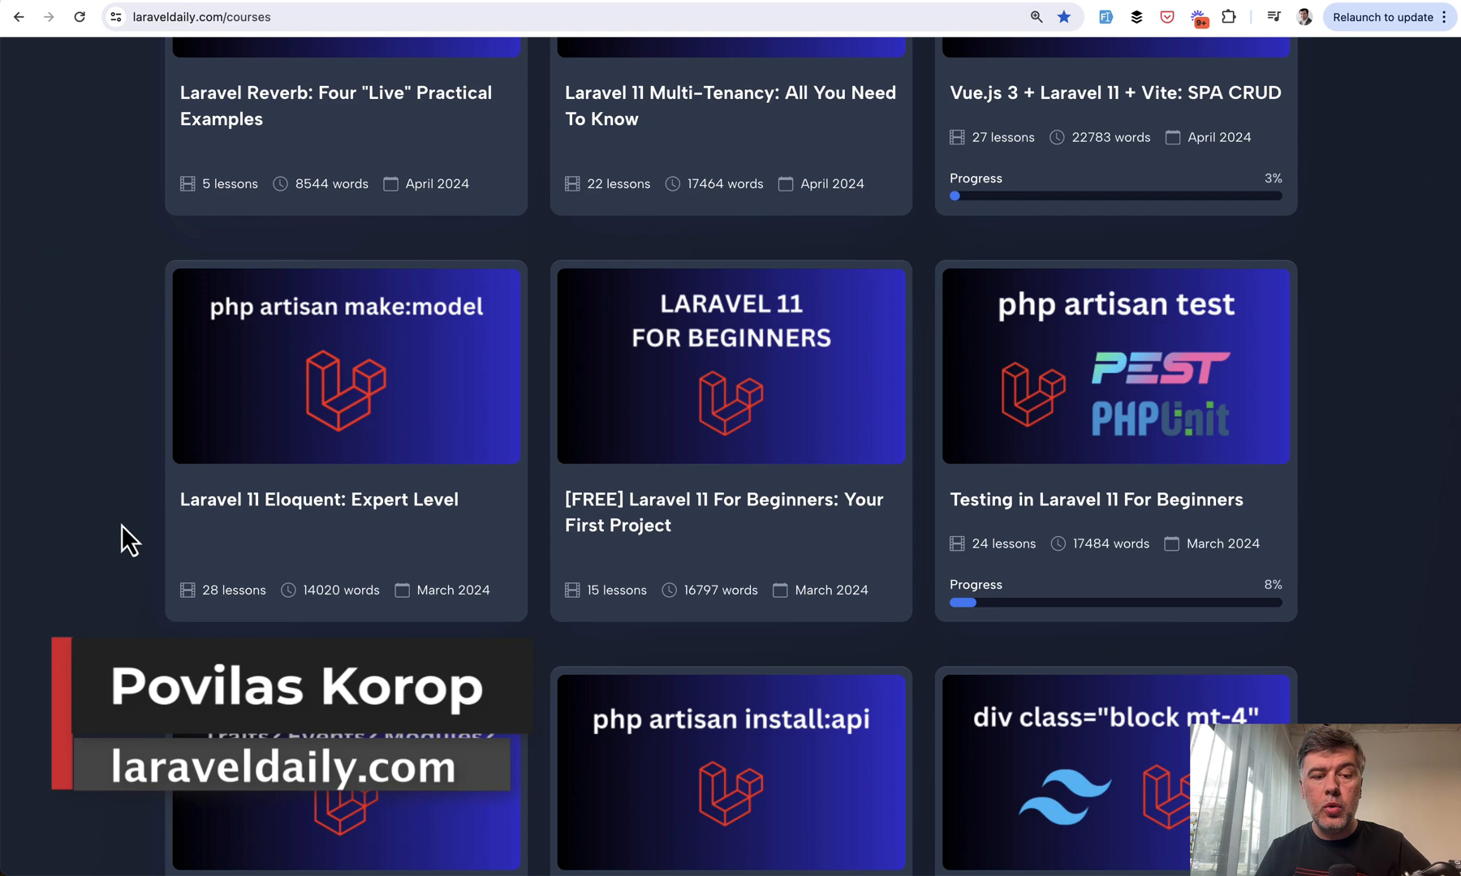
{"action": "mouse_move", "coordinate": [290, 405]}
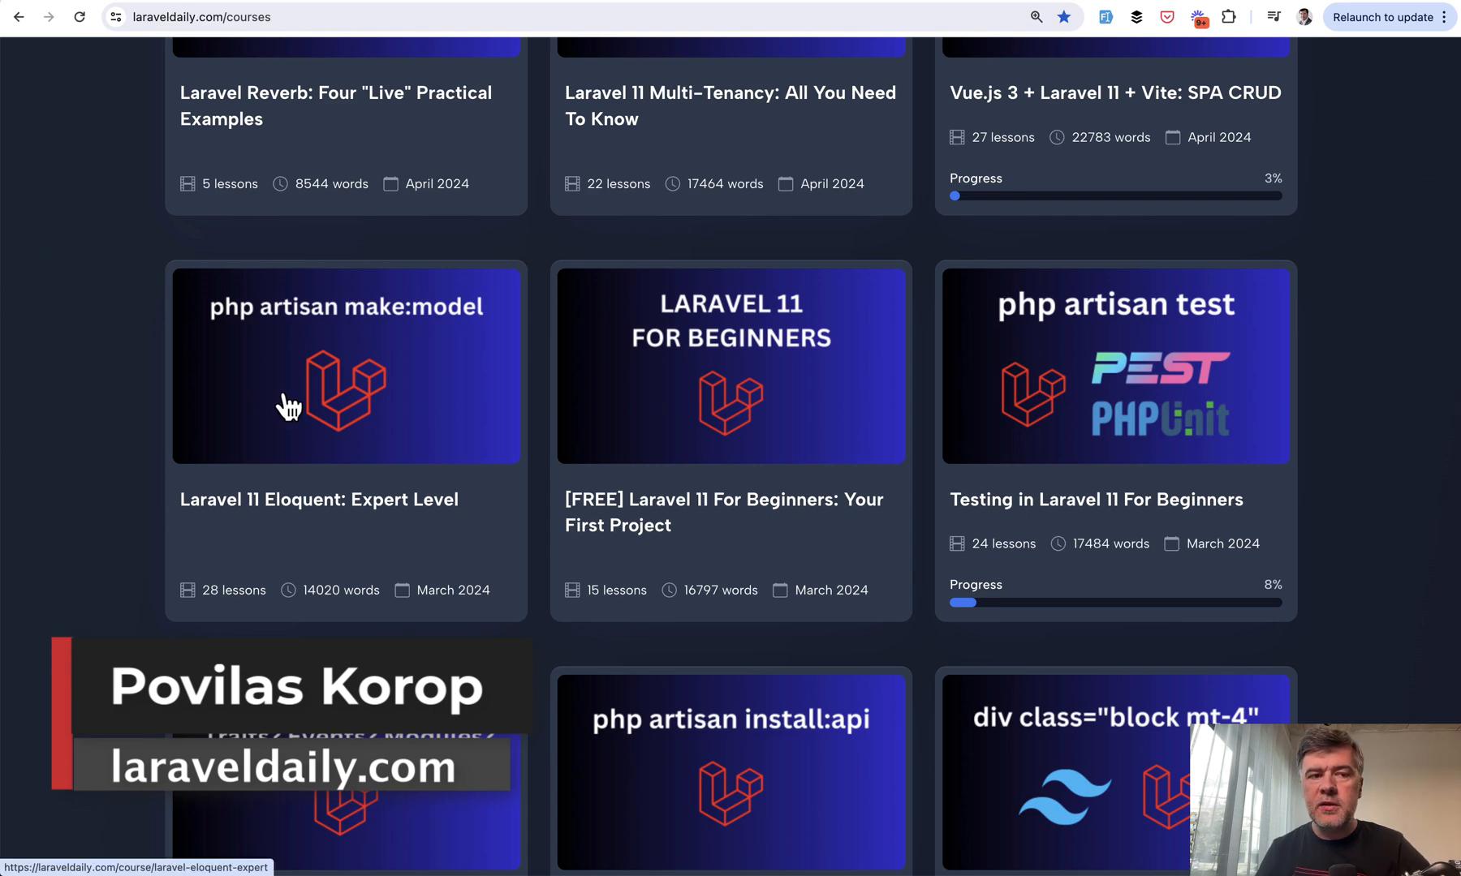
- Open the 'Laravel 11 Eloquent: Expert Level' course and scroll its lessons
{"action": "left_click", "coordinate": [345, 365]}
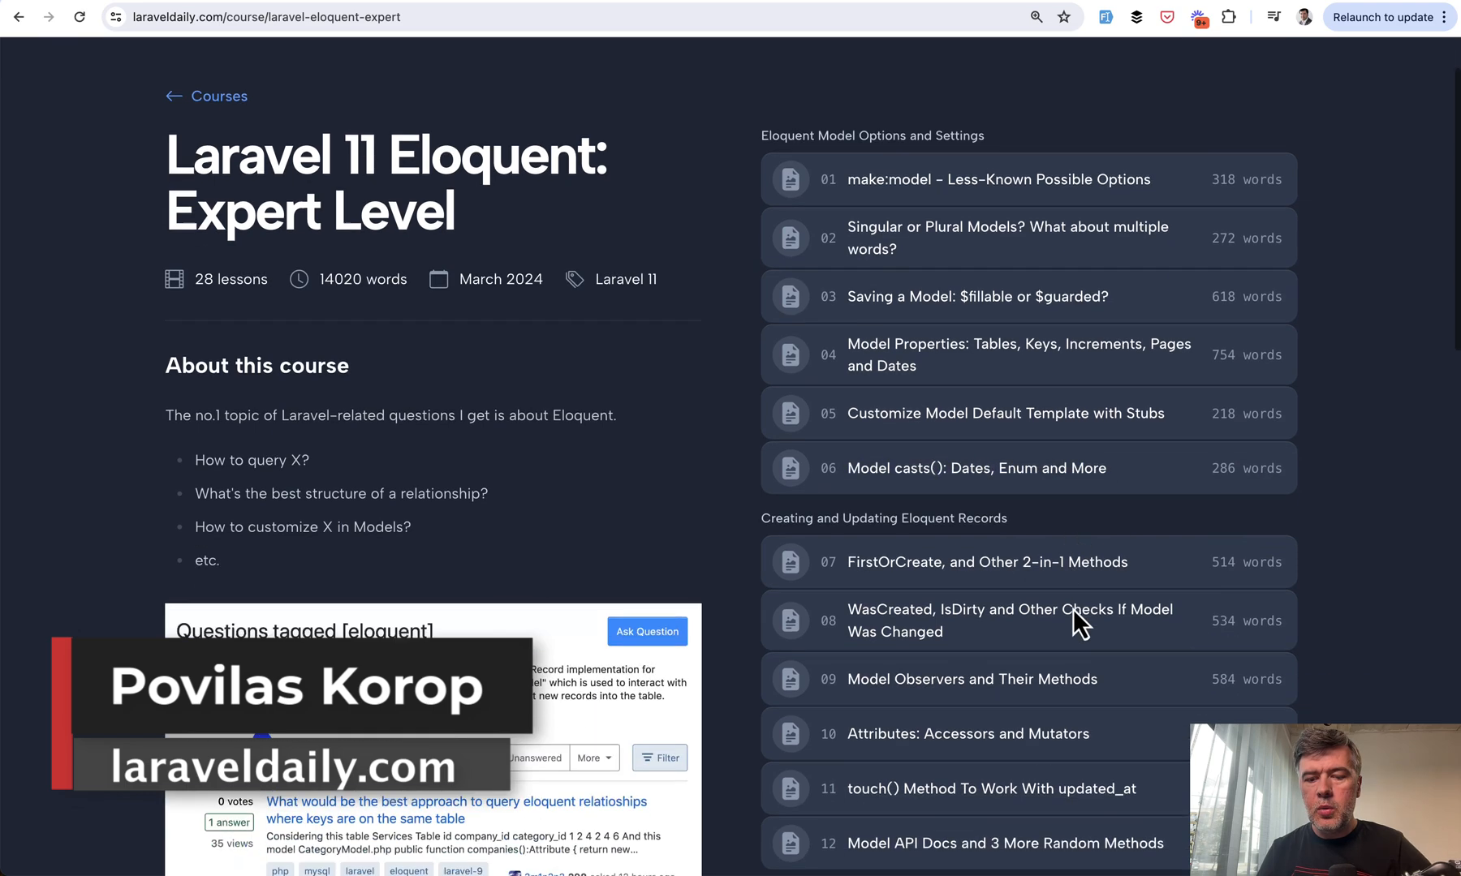
{"action": "scroll", "scroll_direction": "down", "scroll_amount": 3}
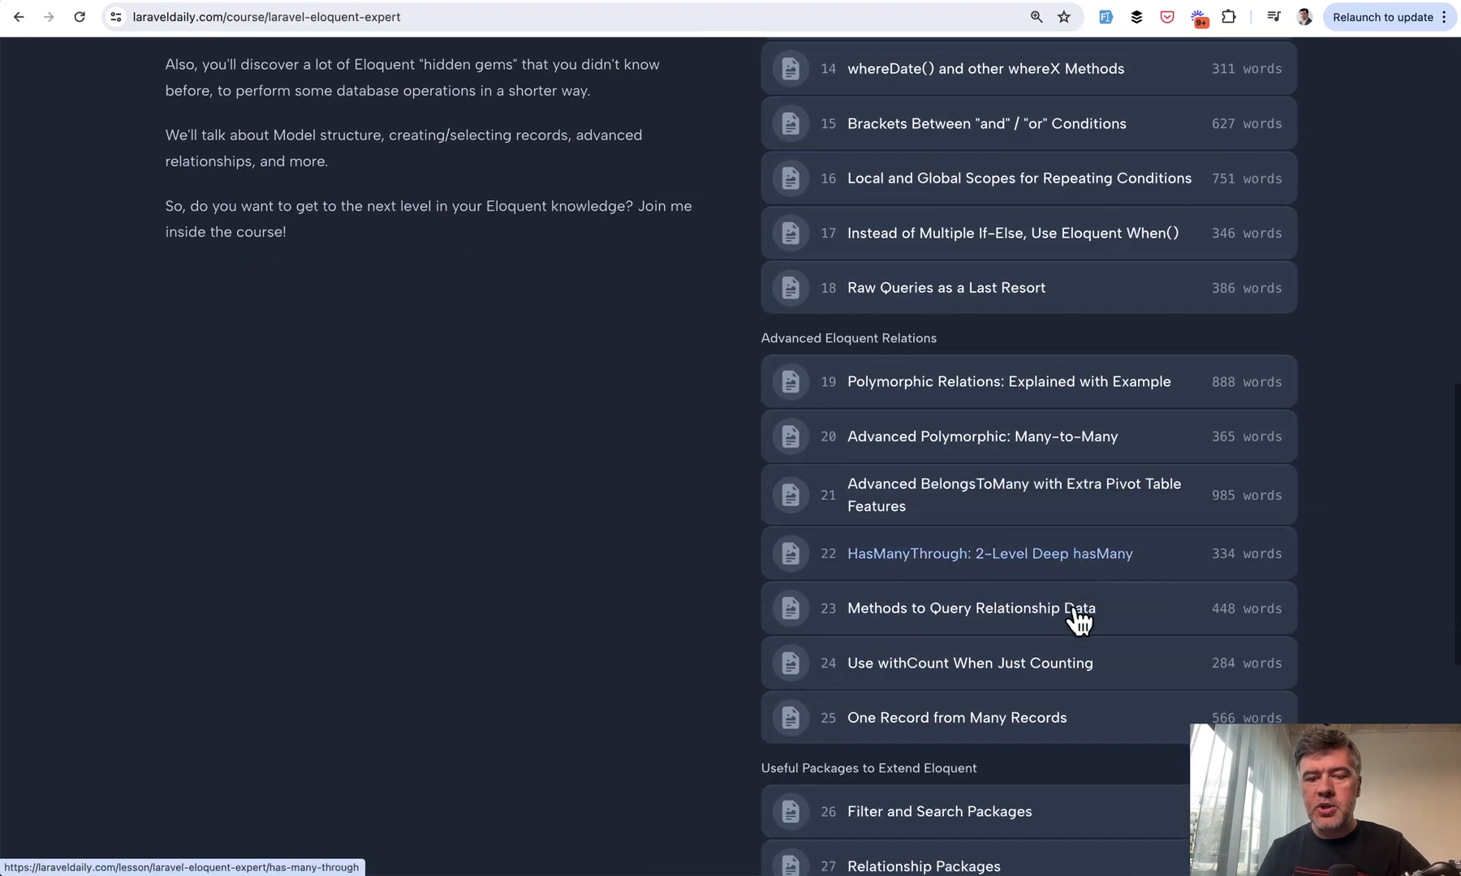